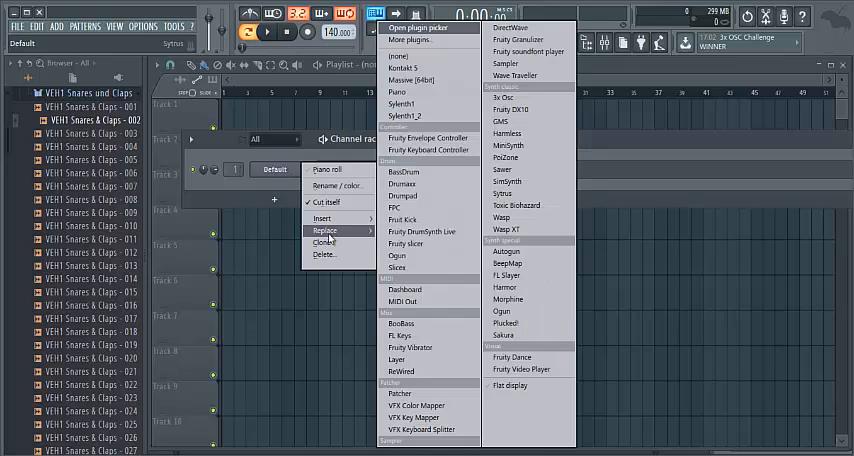
Step: Replace the channel with Sytrus and load its Default preset
left_click(500, 192)
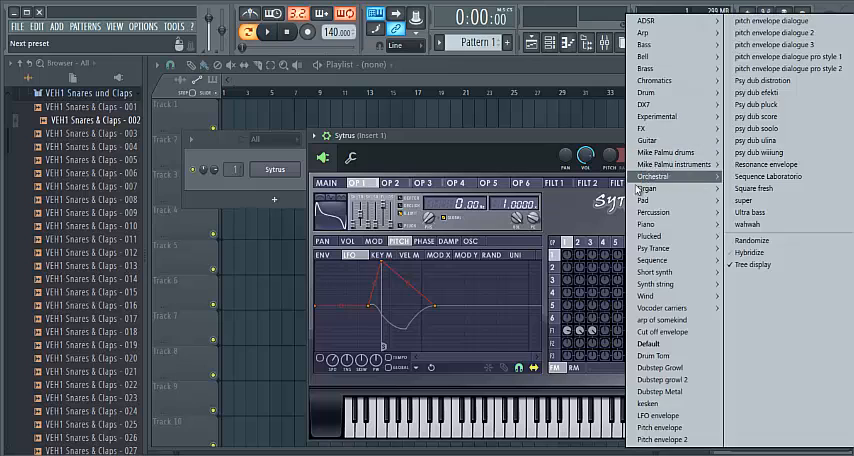
mouse_move(648, 344)
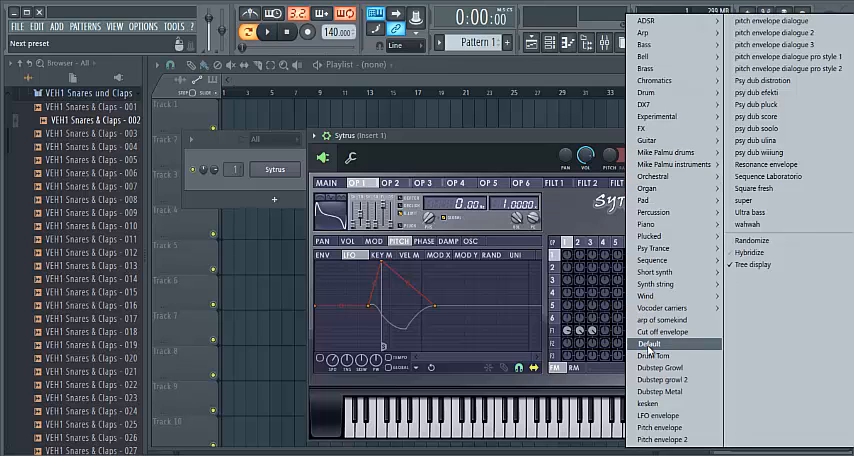
left_click(648, 344)
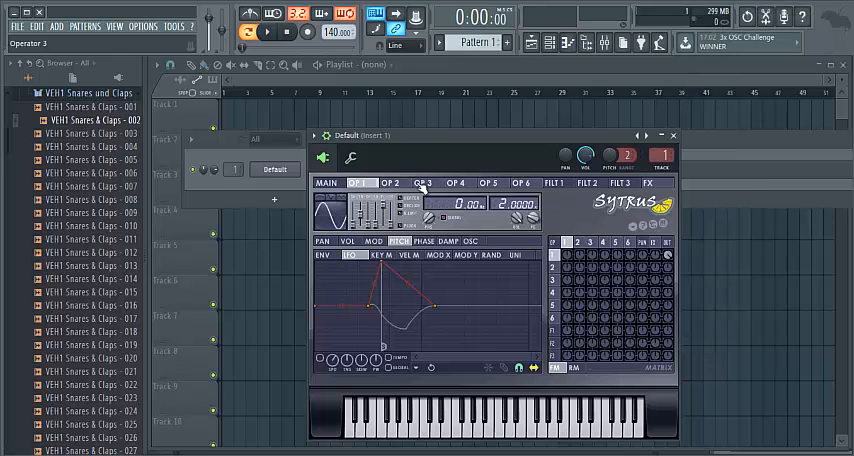
left_click(336, 208)
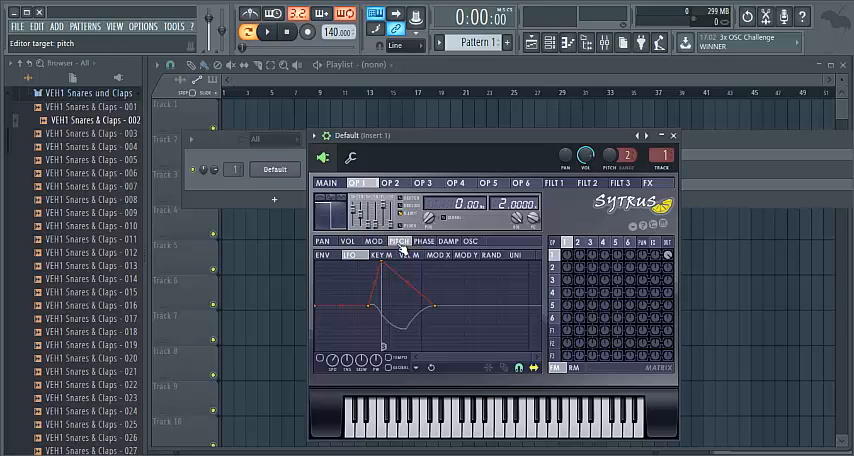
left_click(354, 256)
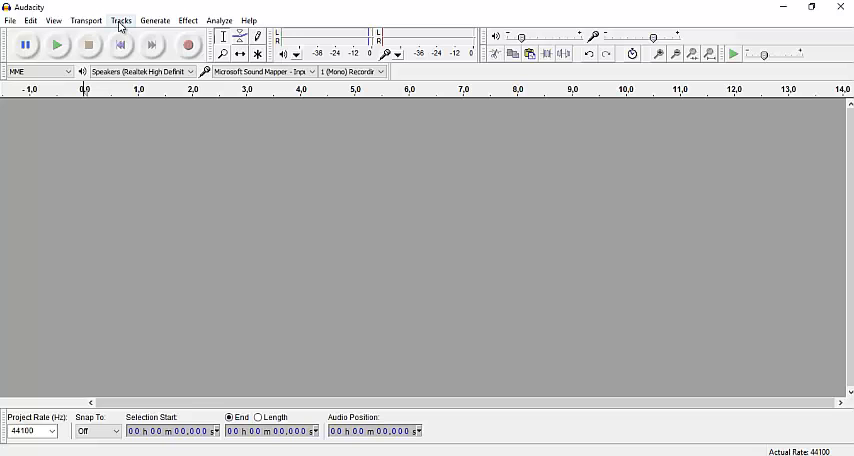
Step: Add a new audio track from the Tracks menu
left_click(120, 20)
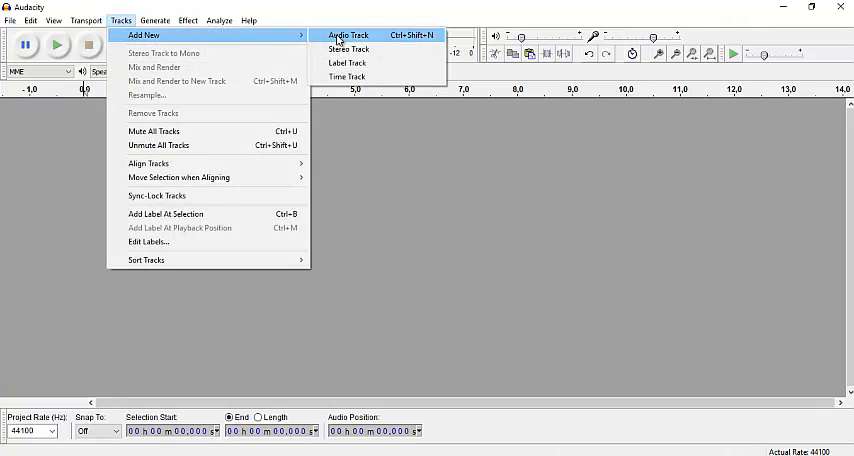
left_click(348, 36)
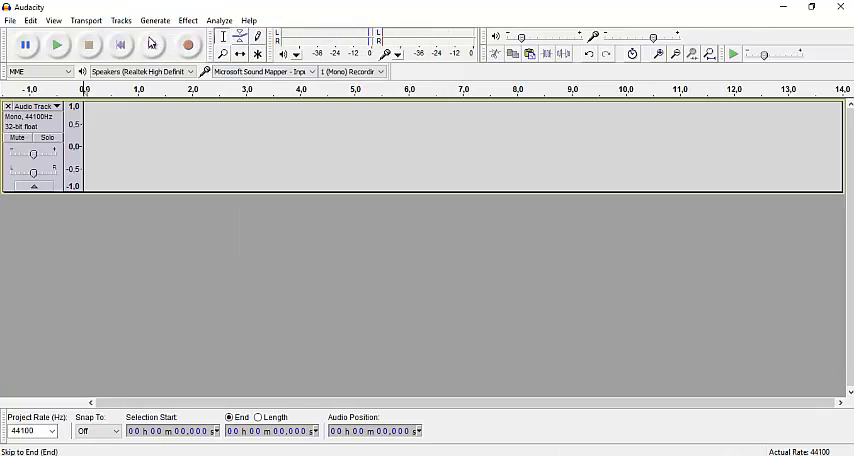
Step: Generate a 600 Hz square tone, amplitude 0.8, duration 0.05 s
left_click(156, 20)
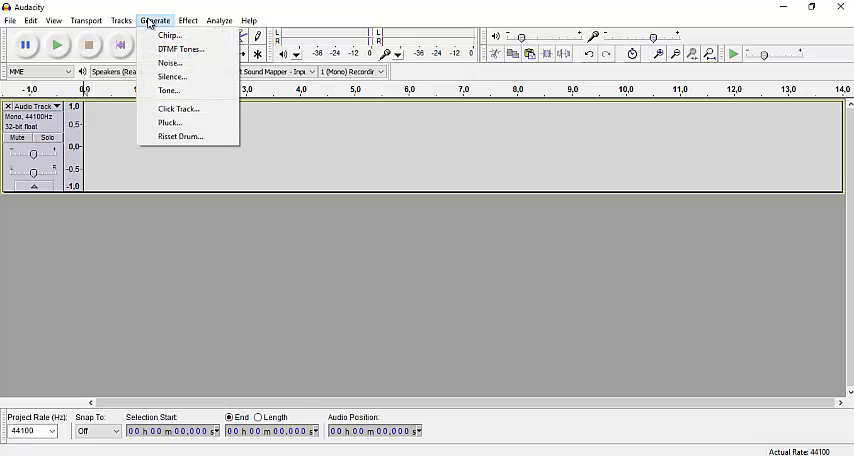
left_click(168, 90)
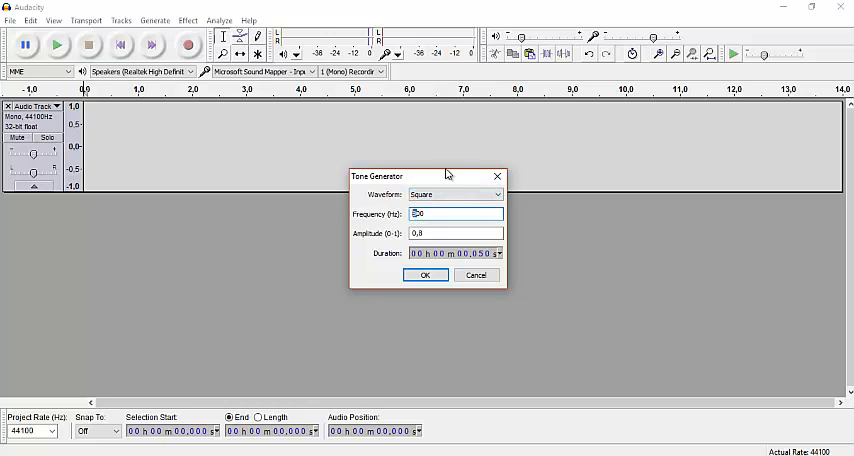
type("600")
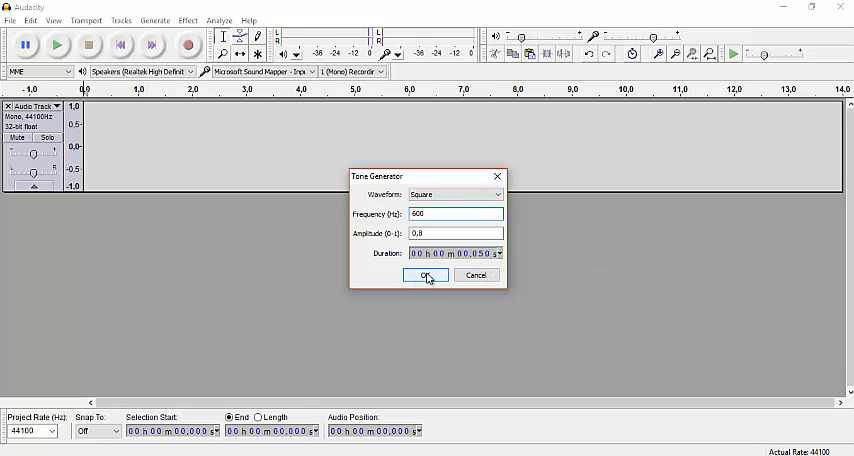
left_click(424, 276)
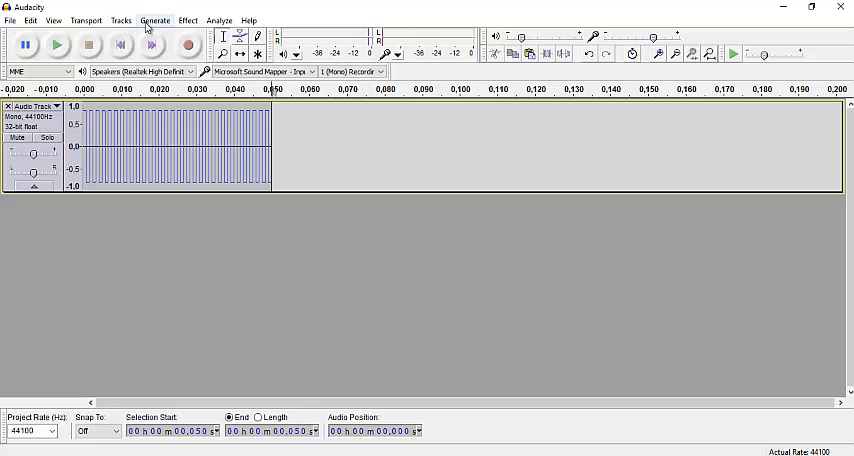
Step: Generate a second 0.05 s square tone at 800 Hz after the first
left_click(154, 20)
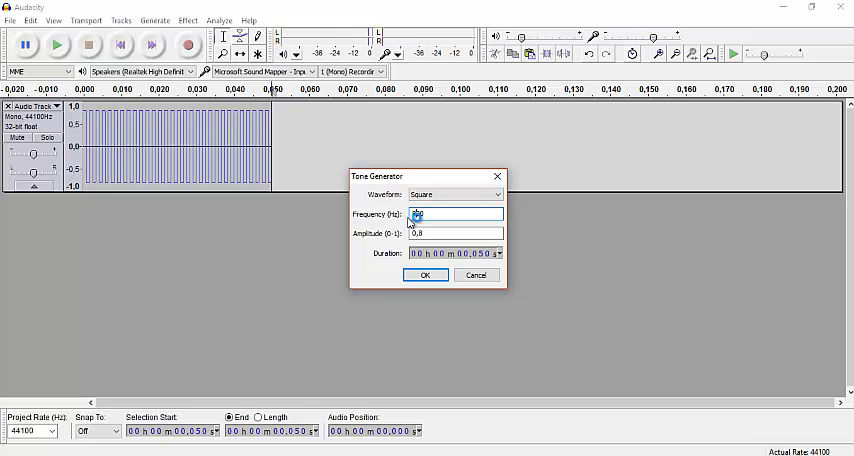
left_click(424, 276)
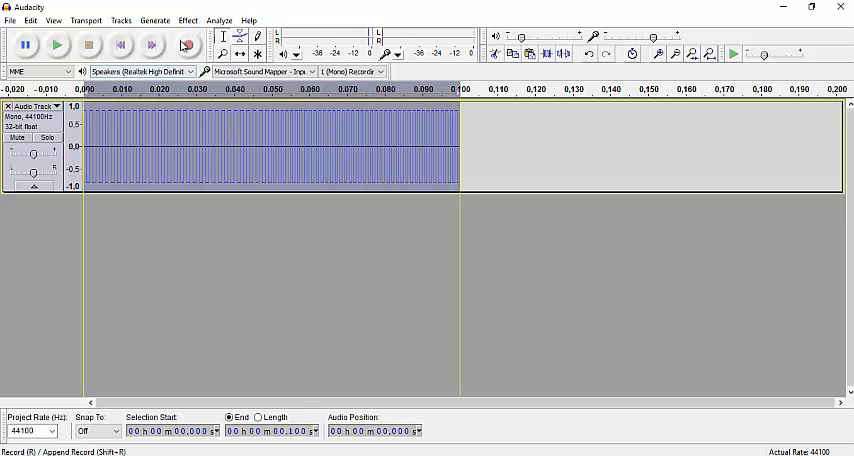
Step: Repeat the tone pair out to about 2.1 seconds and zoom out to view it
left_click(188, 20)
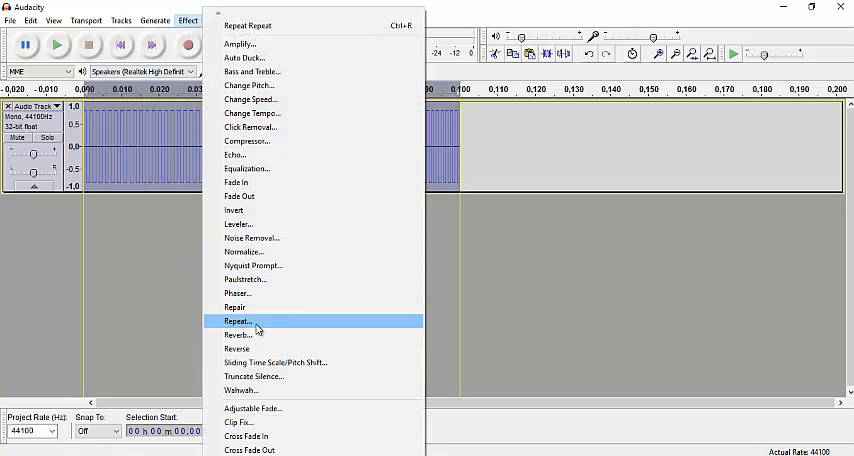
left_click(238, 320)
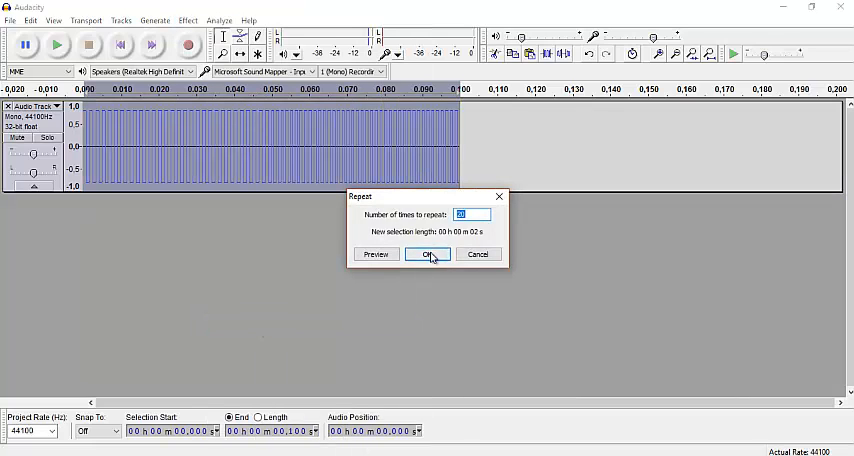
left_click(428, 252)
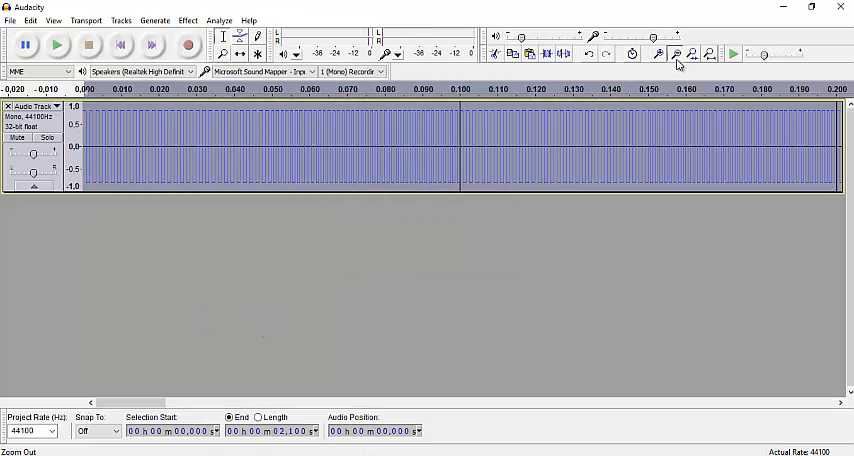
left_click(676, 54)
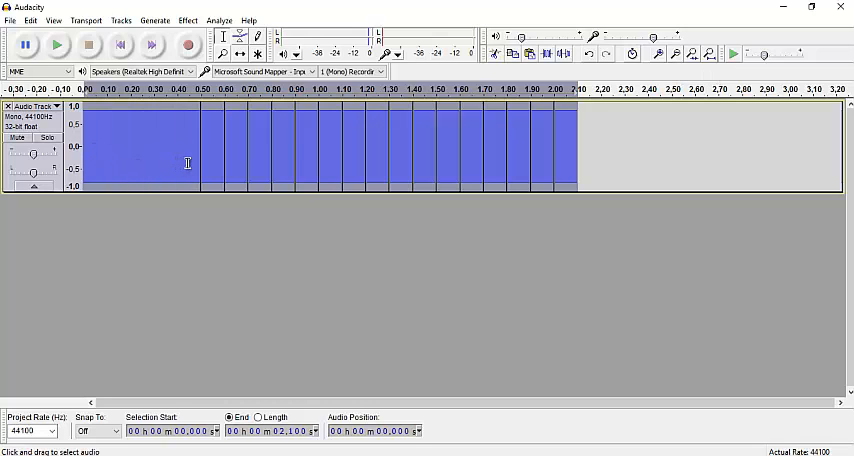
mouse_move(120, 20)
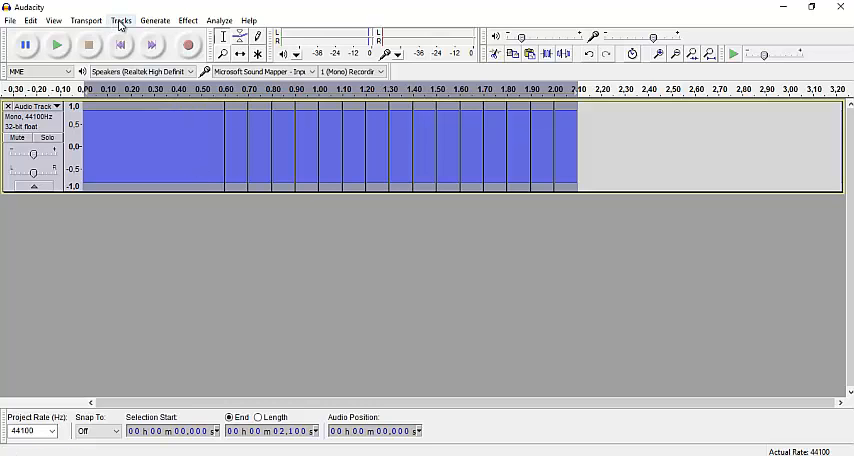
Step: Mix and Render the track into one clip, then play and stop it
left_click(120, 20)
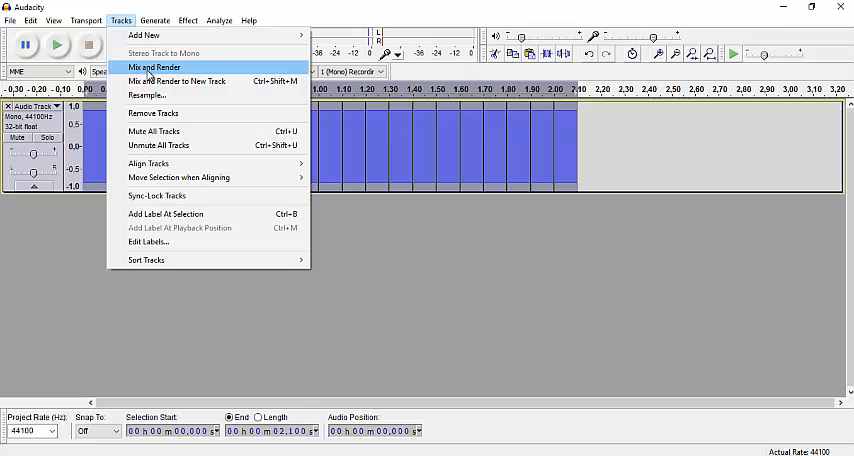
left_click(152, 68)
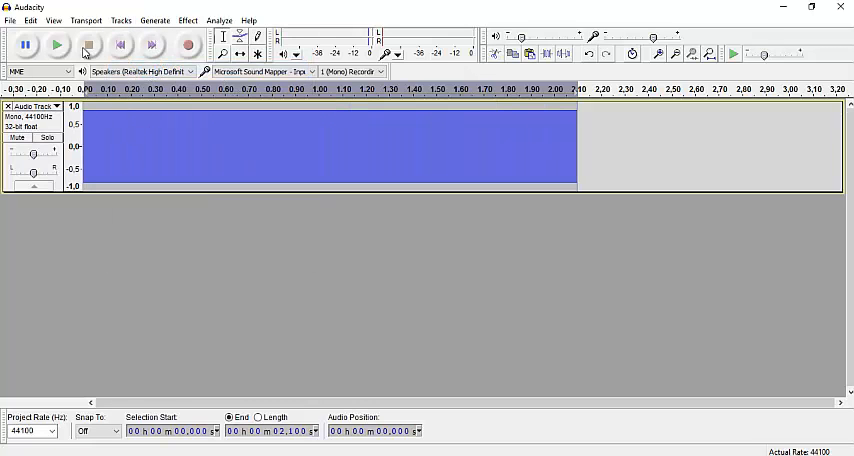
mouse_move(58, 44)
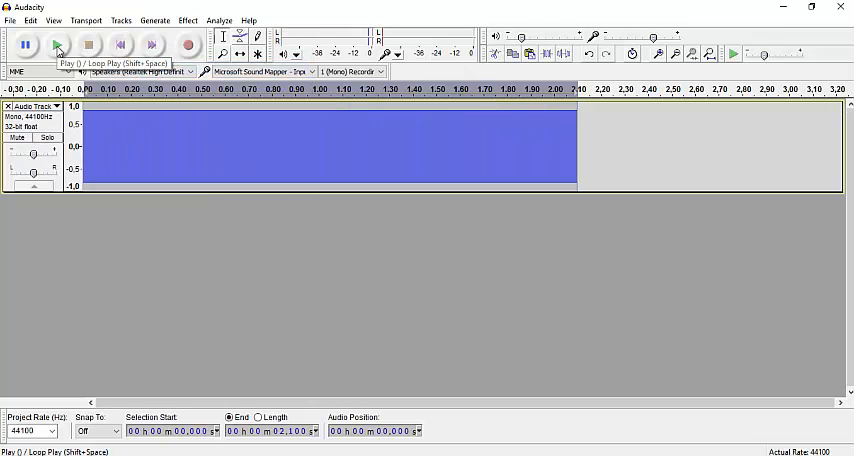
left_click(58, 44)
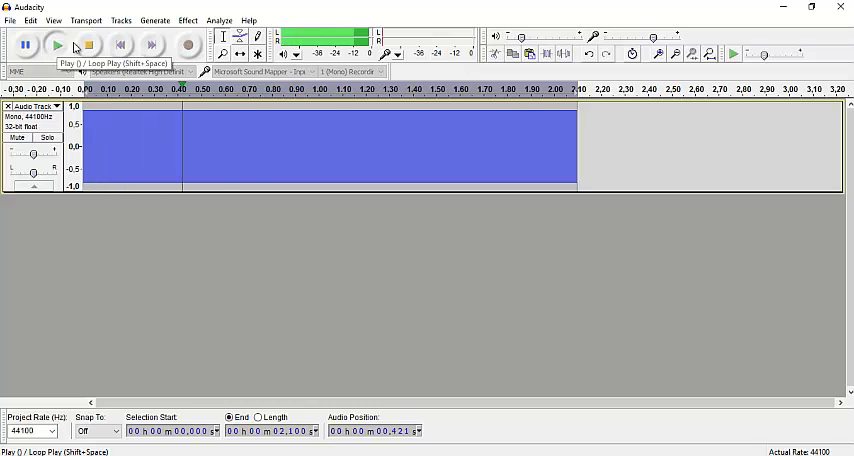
left_click(88, 44)
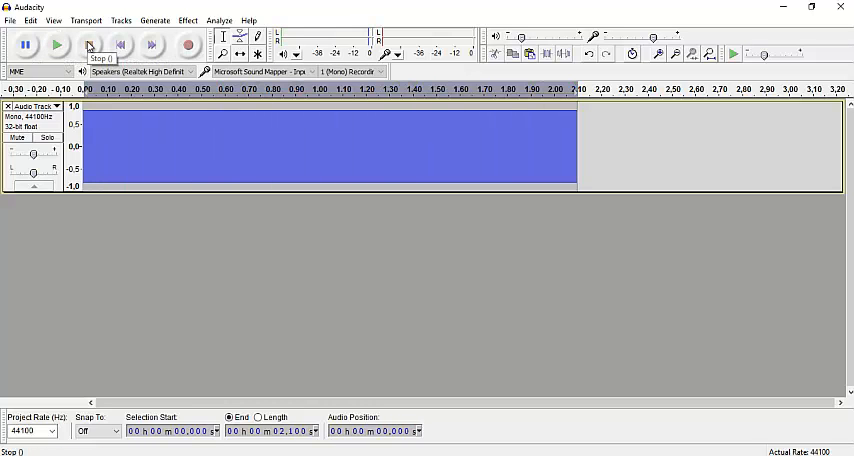